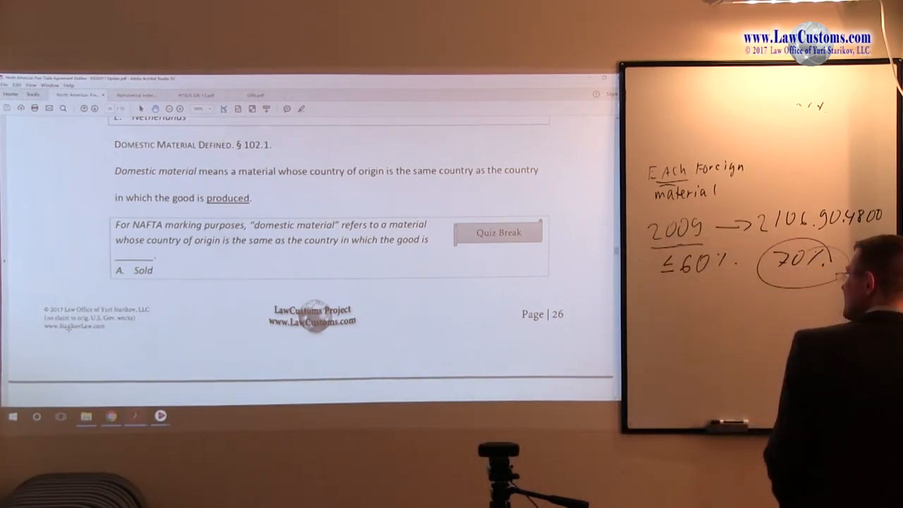
{"action": "scroll", "scroll_direction": "down", "scroll_amount": 3}
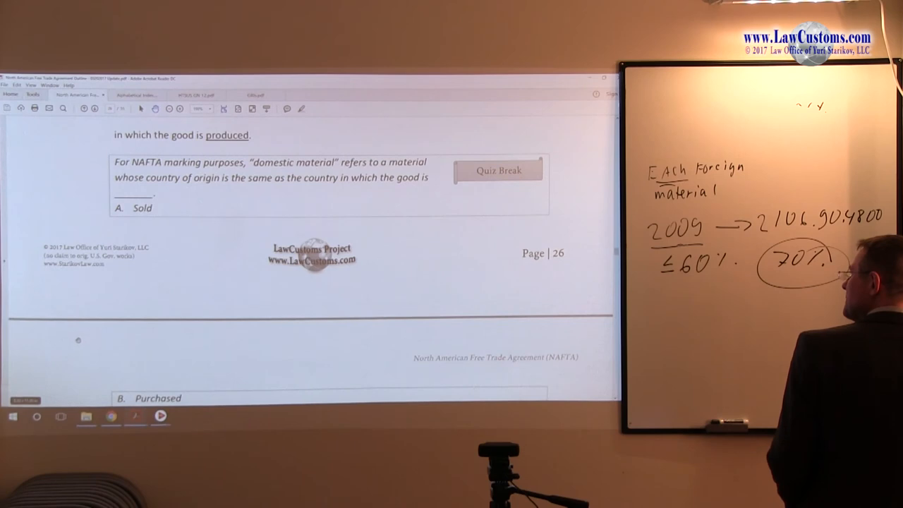
{"action": "scroll", "scroll_direction": "down", "scroll_amount": 3}
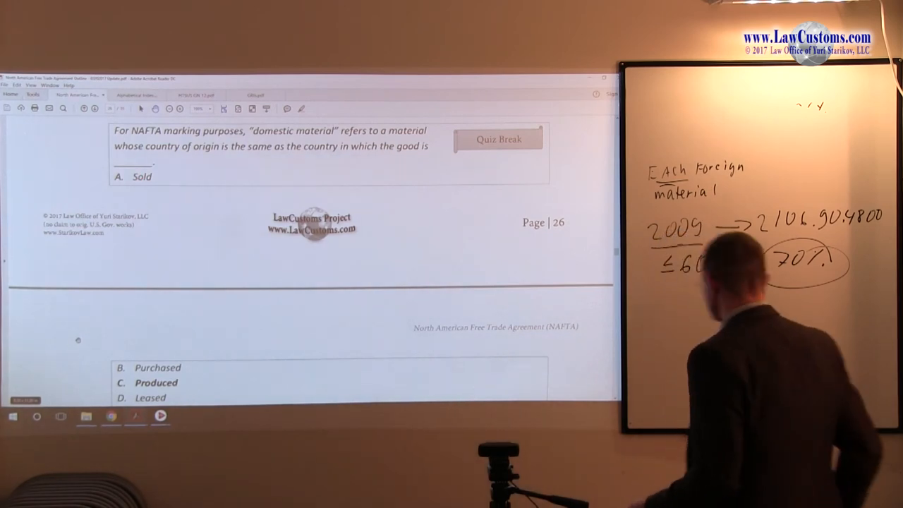
{"action": "scroll", "scroll_direction": "down", "scroll_amount": 3}
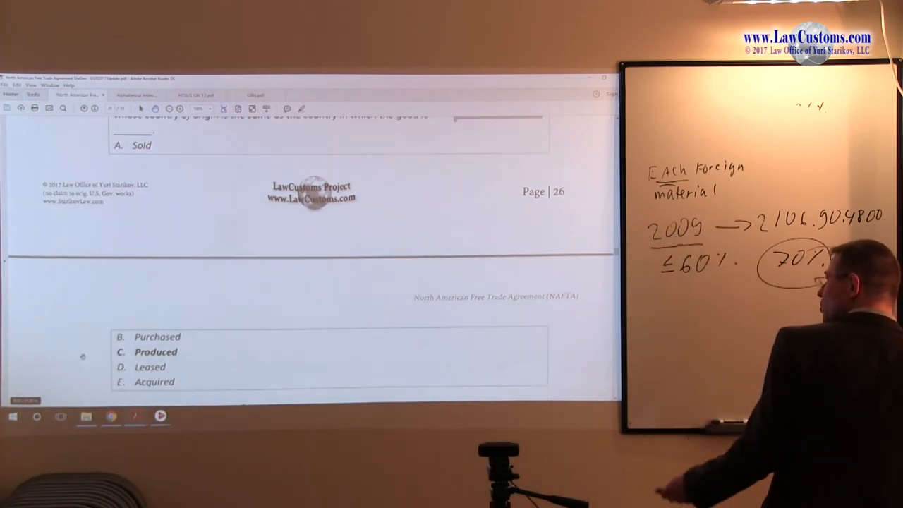
{"action": "scroll", "scroll_direction": "down", "scroll_amount": 3}
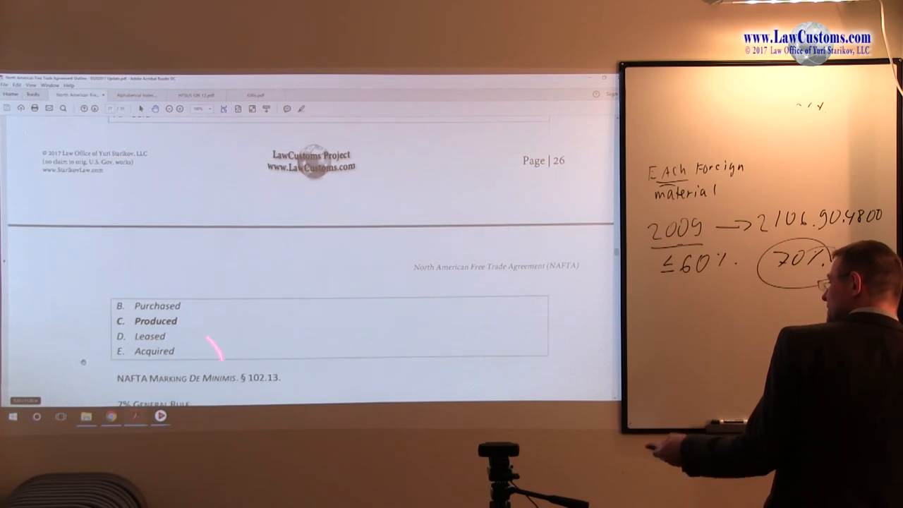
{"action": "scroll", "scroll_direction": "down", "scroll_amount": 3}
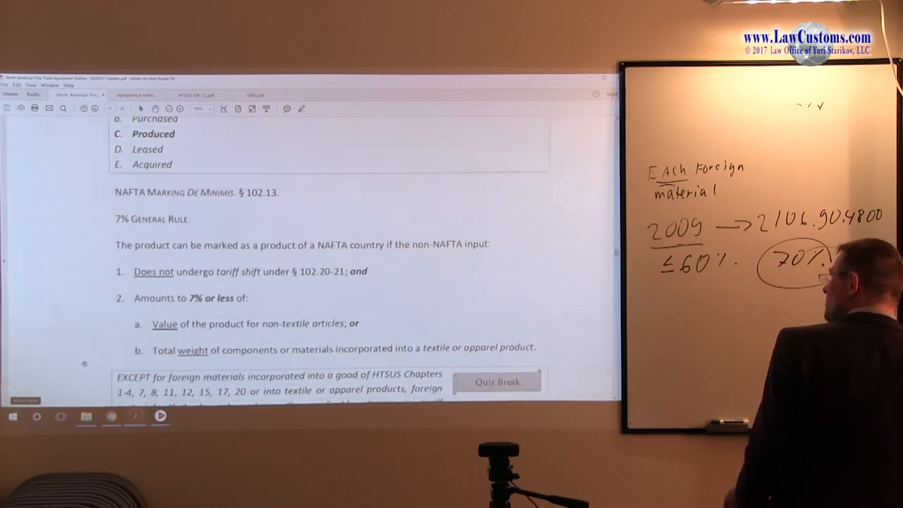
{"action": "scroll", "scroll_direction": "down", "scroll_amount": 3}
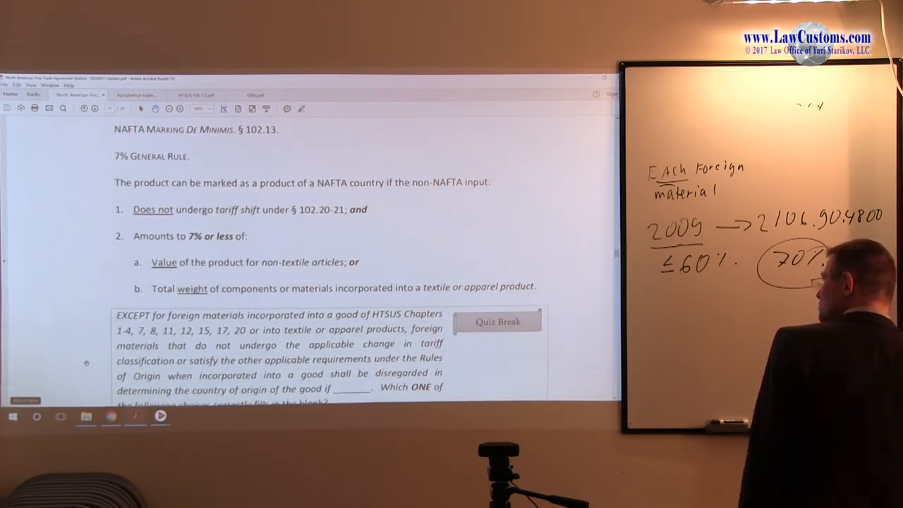